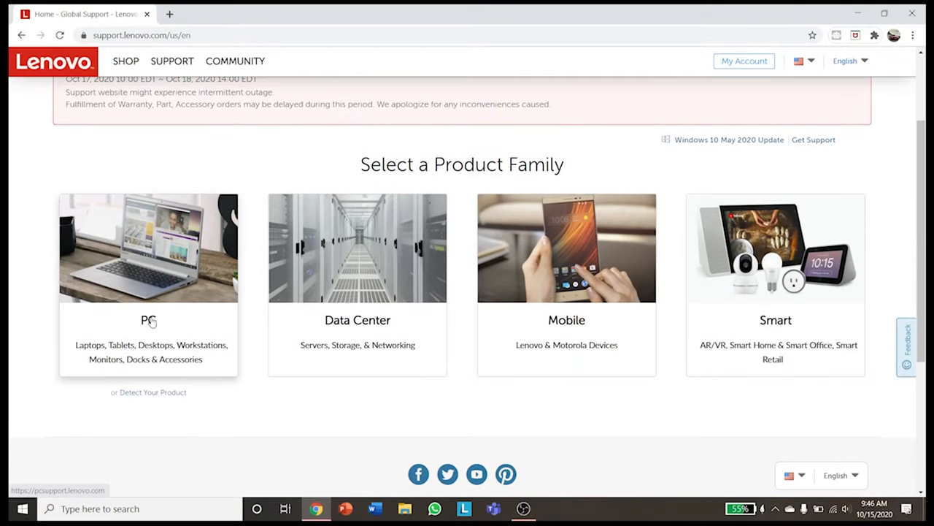
# Choose the PC product family to reach the Legion 5-15IMH05H driver update page
pyautogui.click(149, 320)
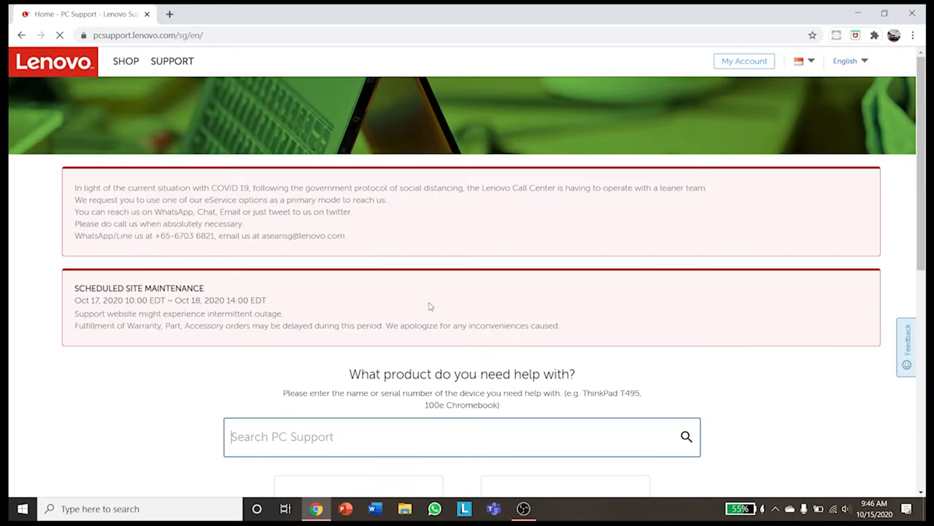
pyautogui.scroll(-3)
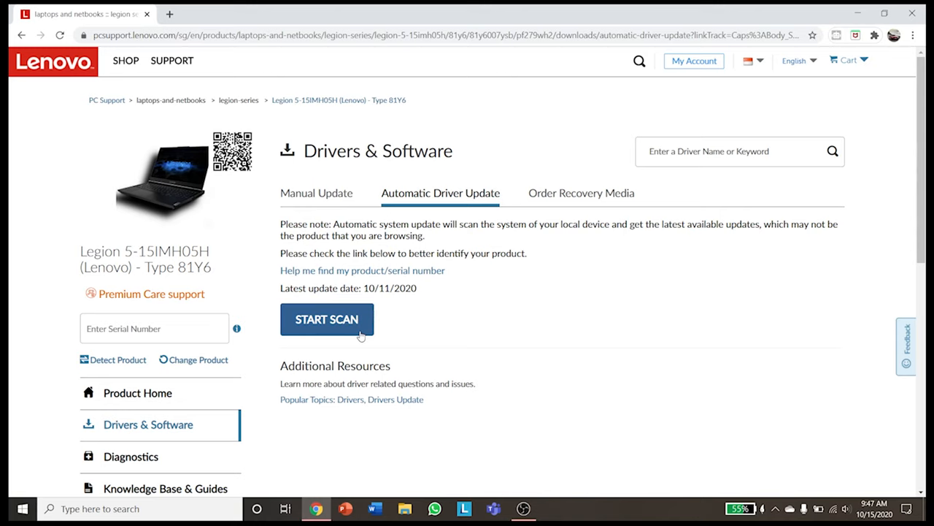
pyautogui.moveTo(316, 302)
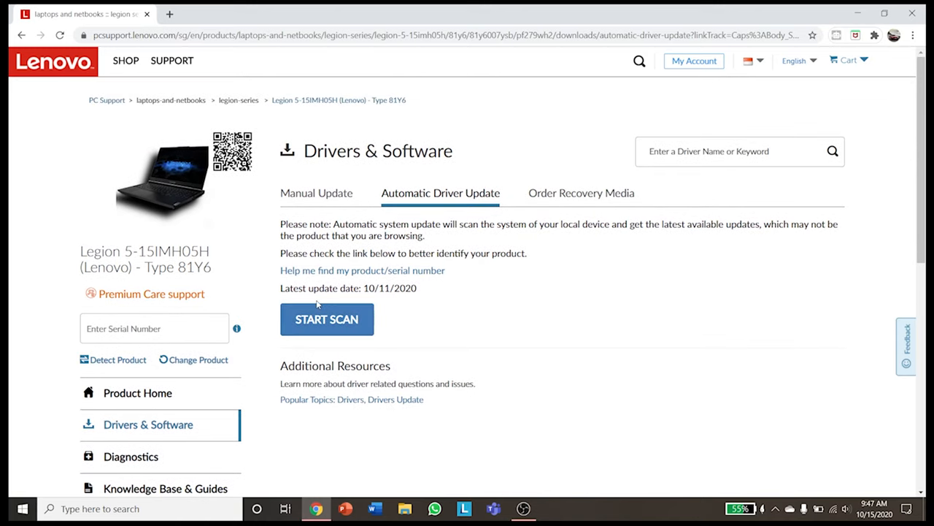
pyautogui.moveTo(446, 292)
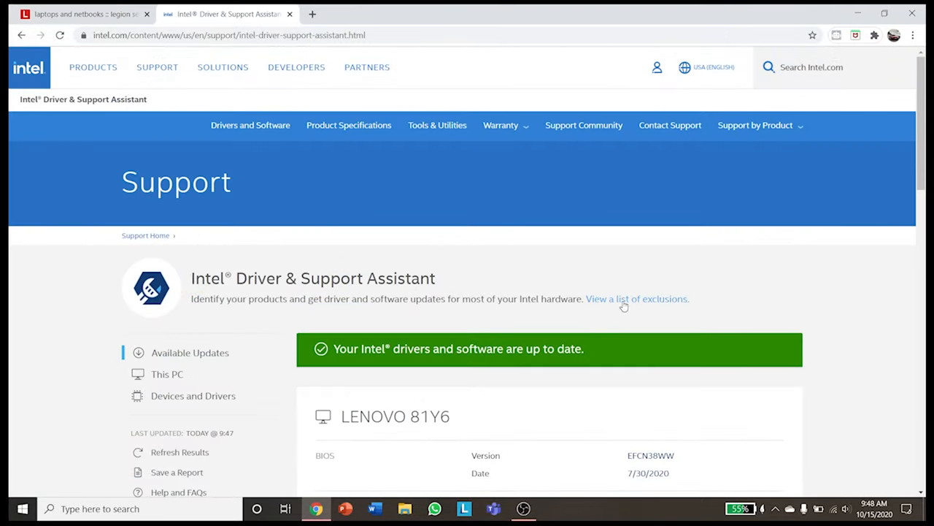
pyautogui.moveTo(281, 387)
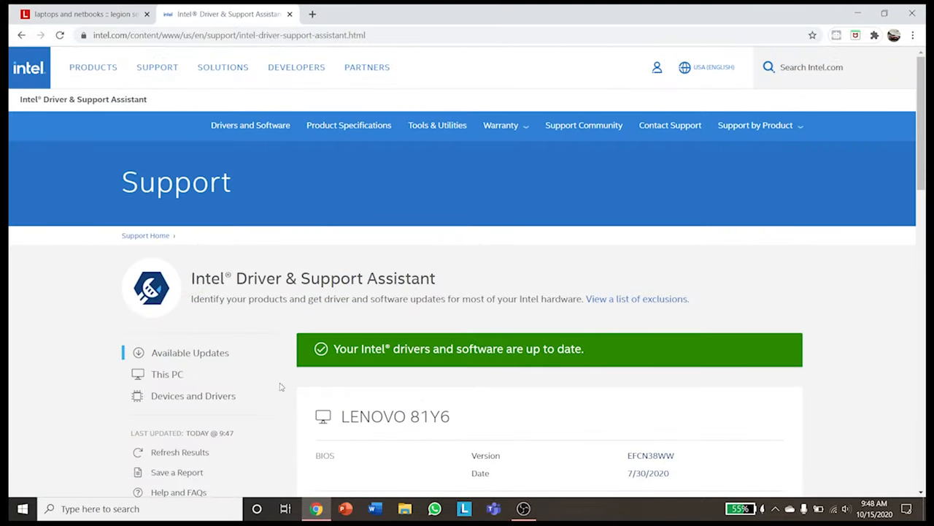
pyautogui.moveTo(222, 368)
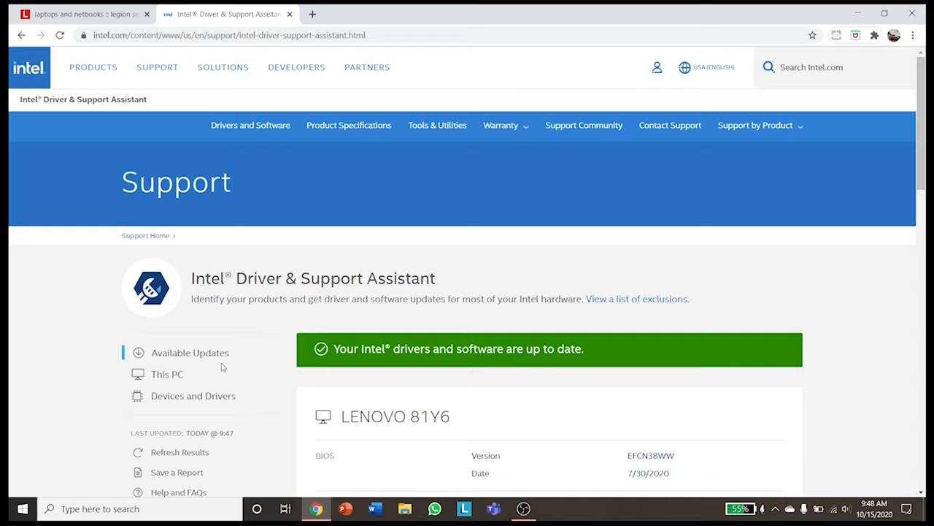
pyautogui.moveTo(247, 351)
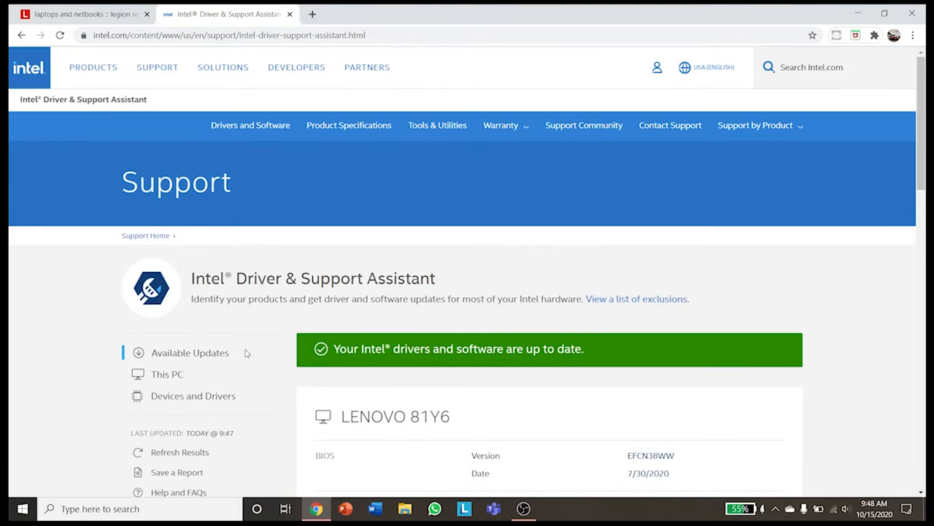
# Review the Intel Driver & Support Assistant report for the LENOVO 81Y6
pyautogui.click(464, 508)
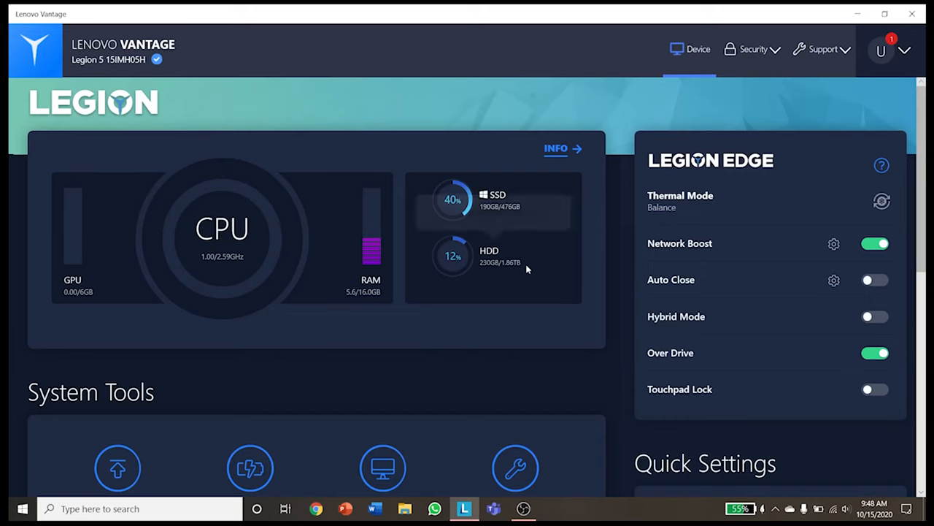
# Scroll the Vantage Device dashboard down to the Lighting quick setting
pyautogui.scroll(-3)
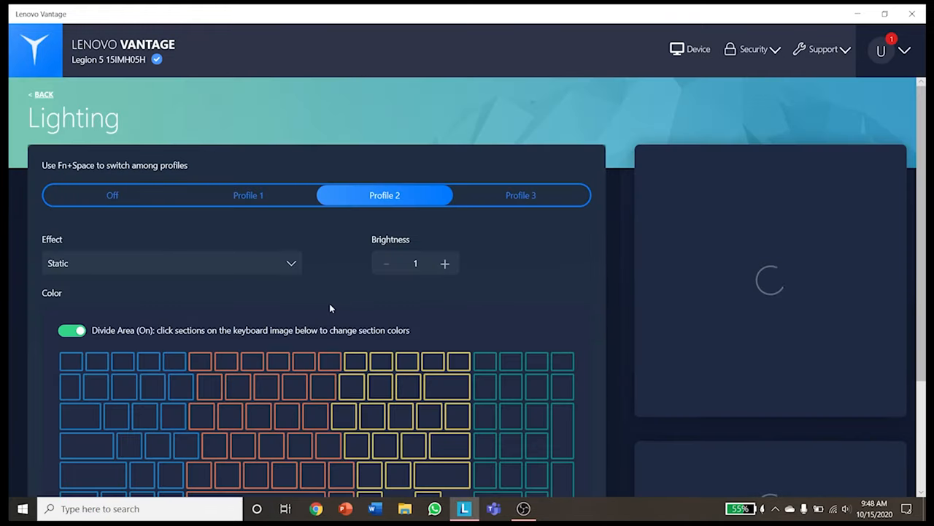
pyautogui.click(248, 131)
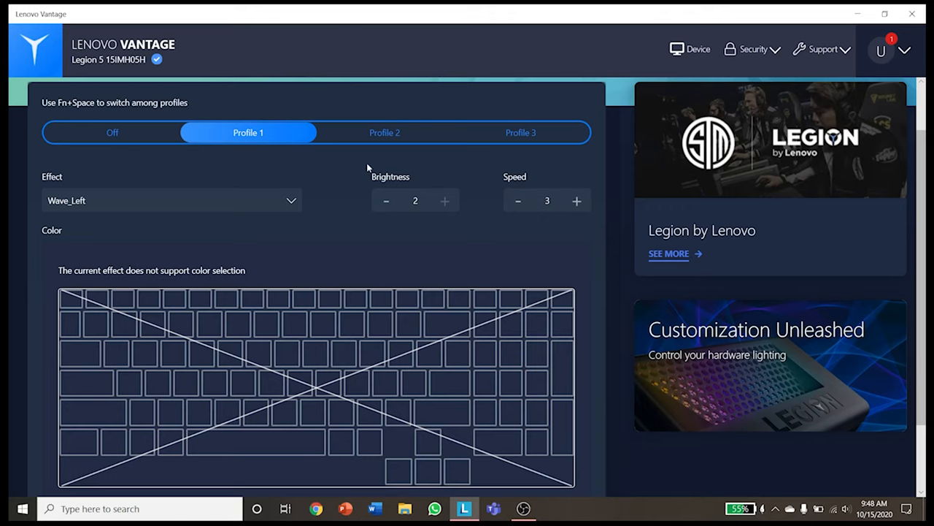
pyautogui.click(385, 132)
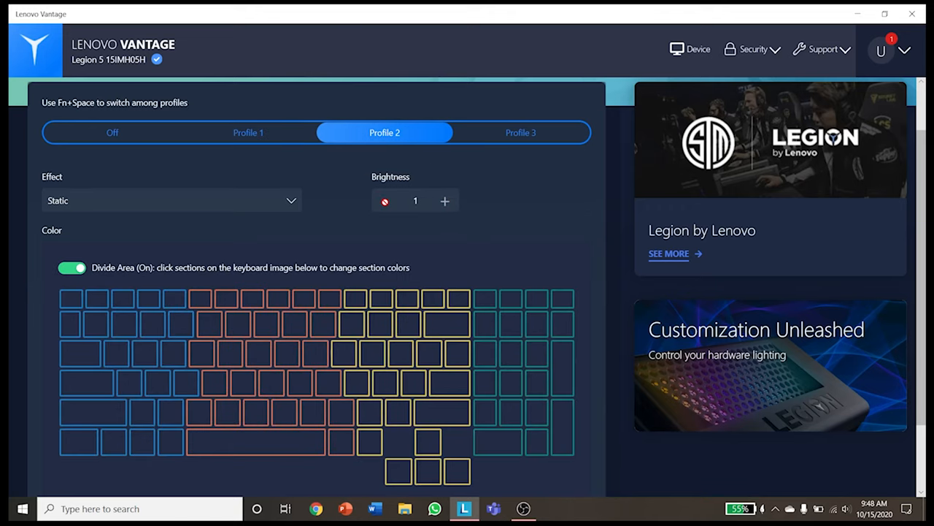
pyautogui.click(248, 131)
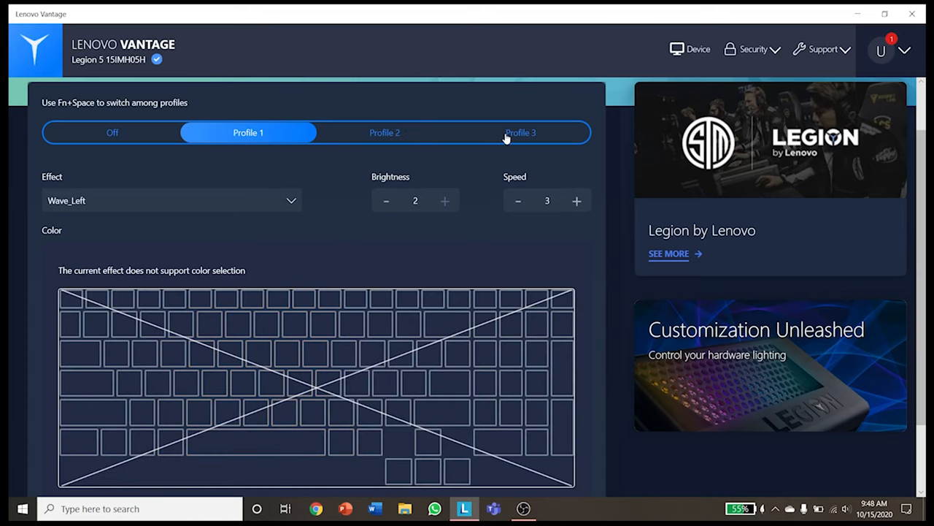
pyautogui.click(385, 131)
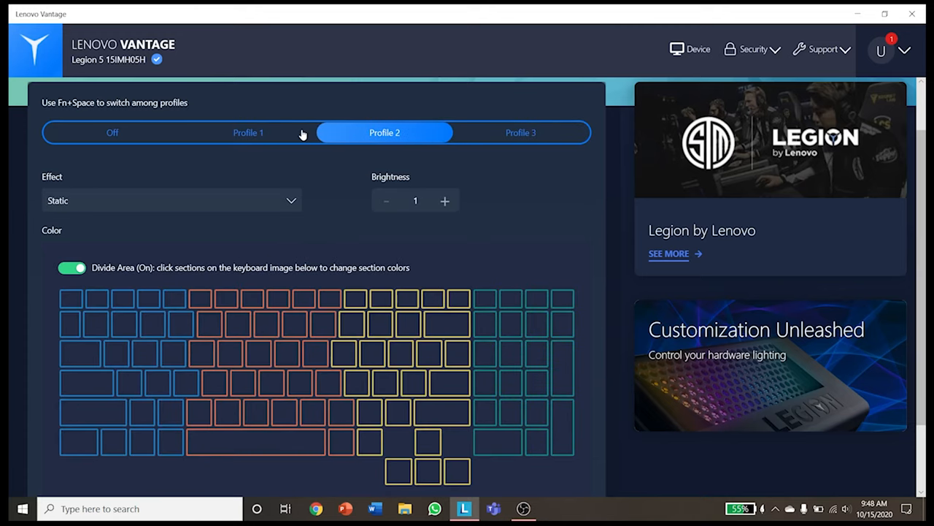
pyautogui.click(71, 267)
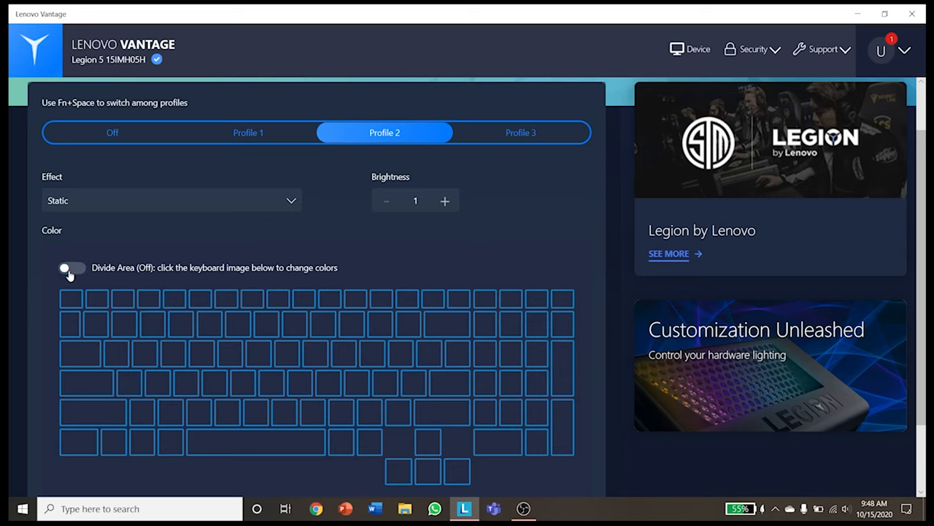
pyautogui.click(72, 268)
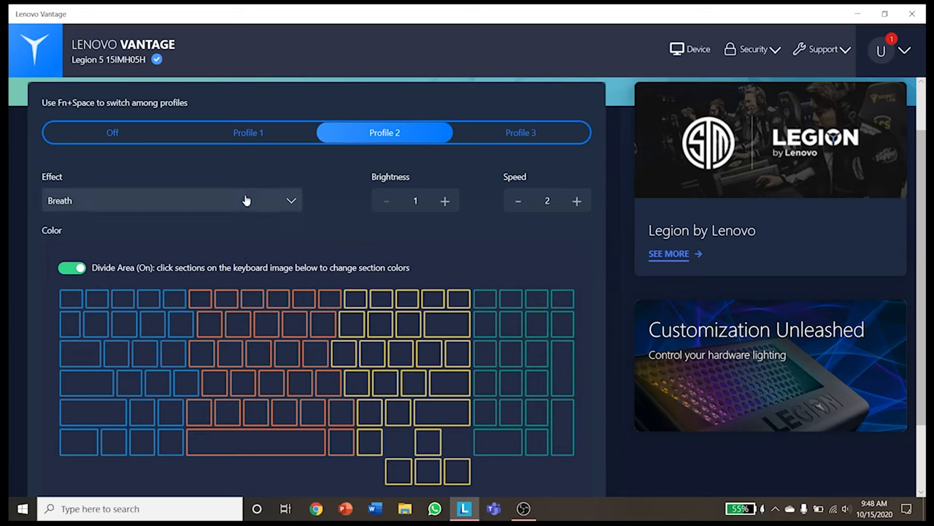
pyautogui.click(172, 200)
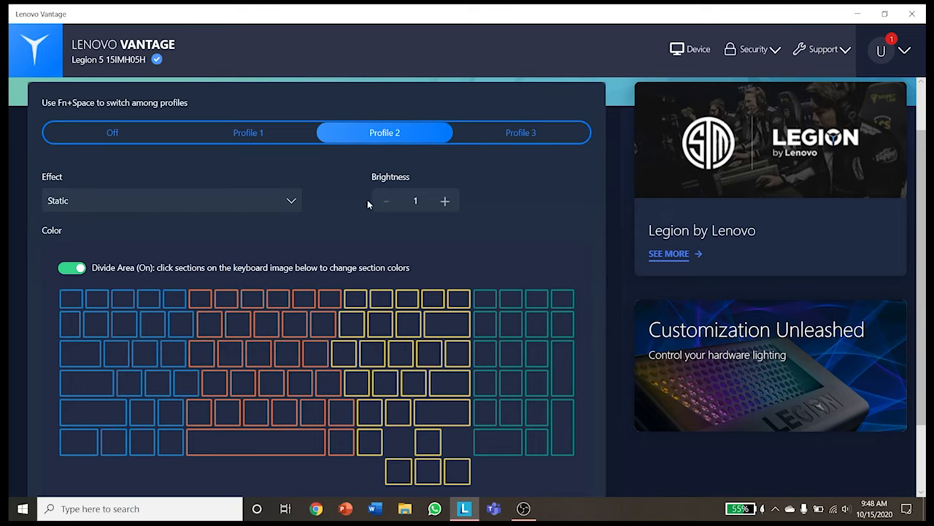
pyautogui.click(248, 131)
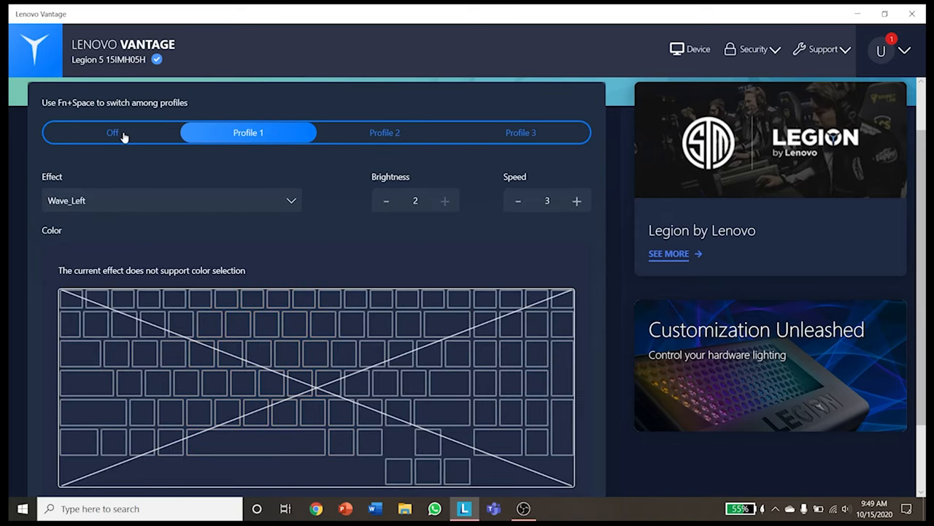
pyautogui.moveTo(420, 210)
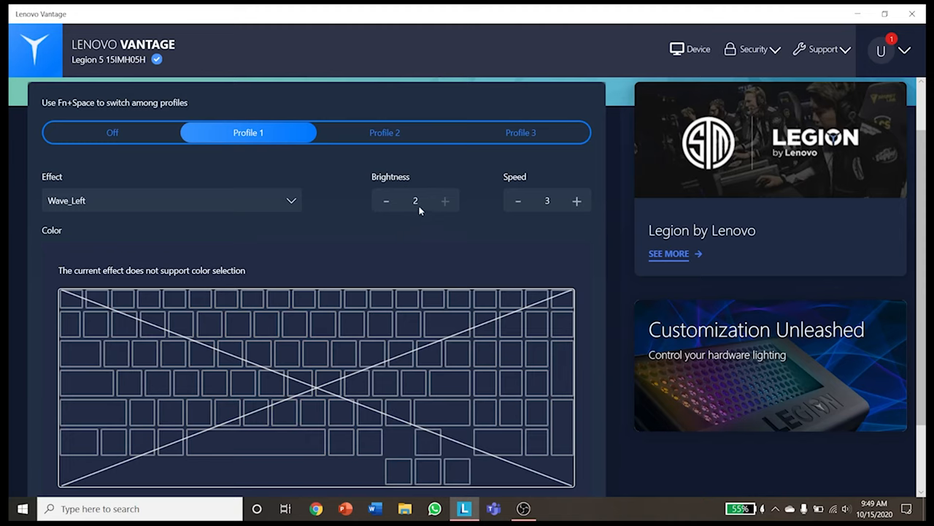
pyautogui.click(385, 132)
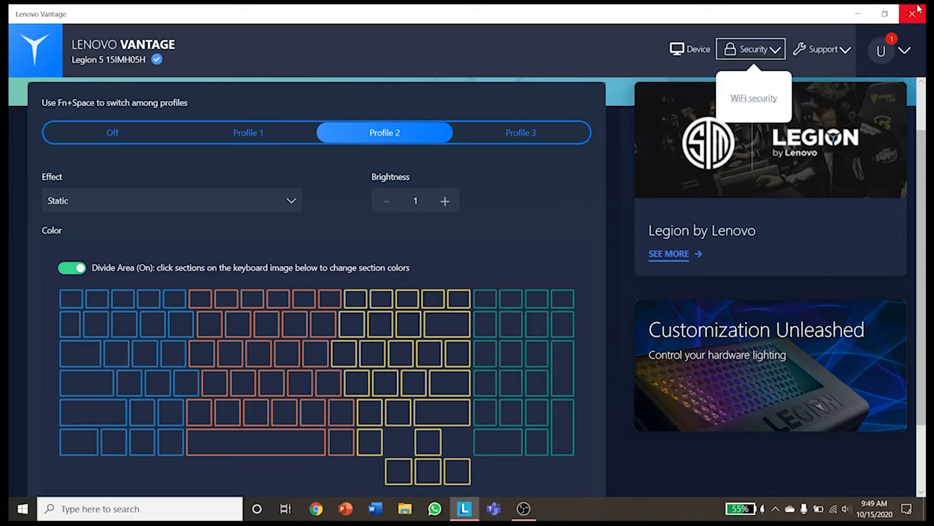